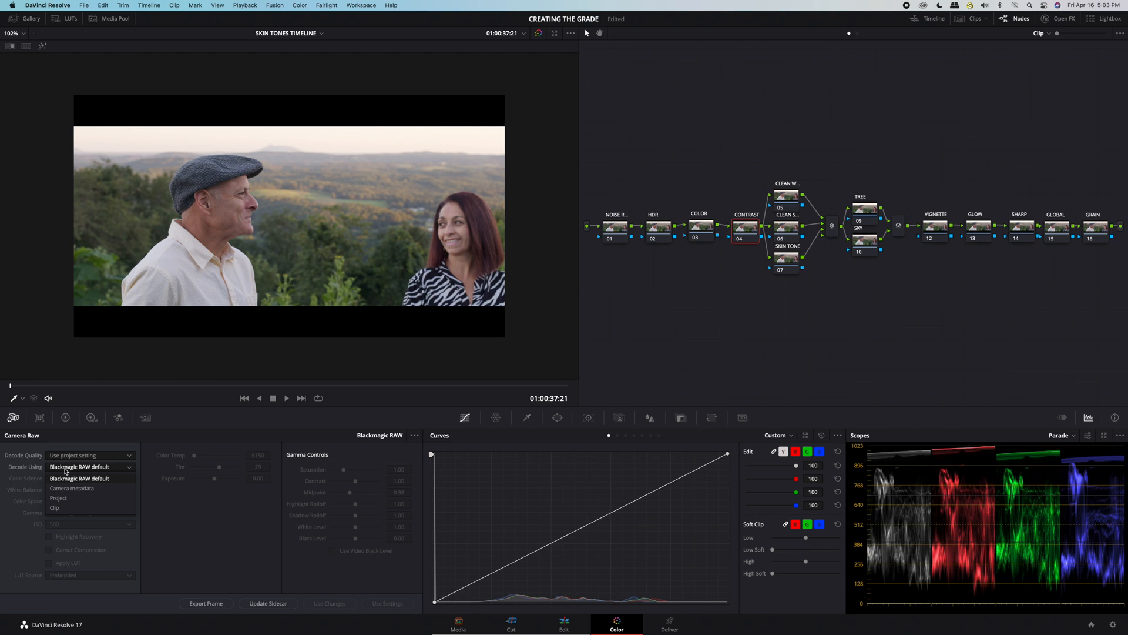
# Step: Decode the RAW clip using Clip settings, Gen 5 color science and ISO 400
pyautogui.click(55, 507)
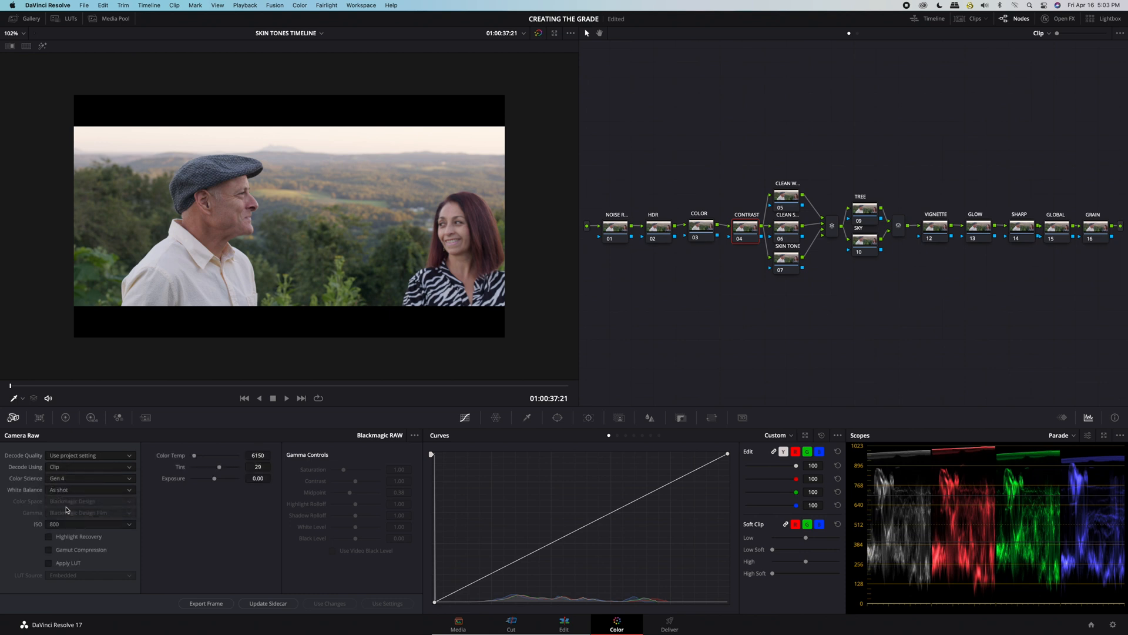
pyautogui.click(89, 479)
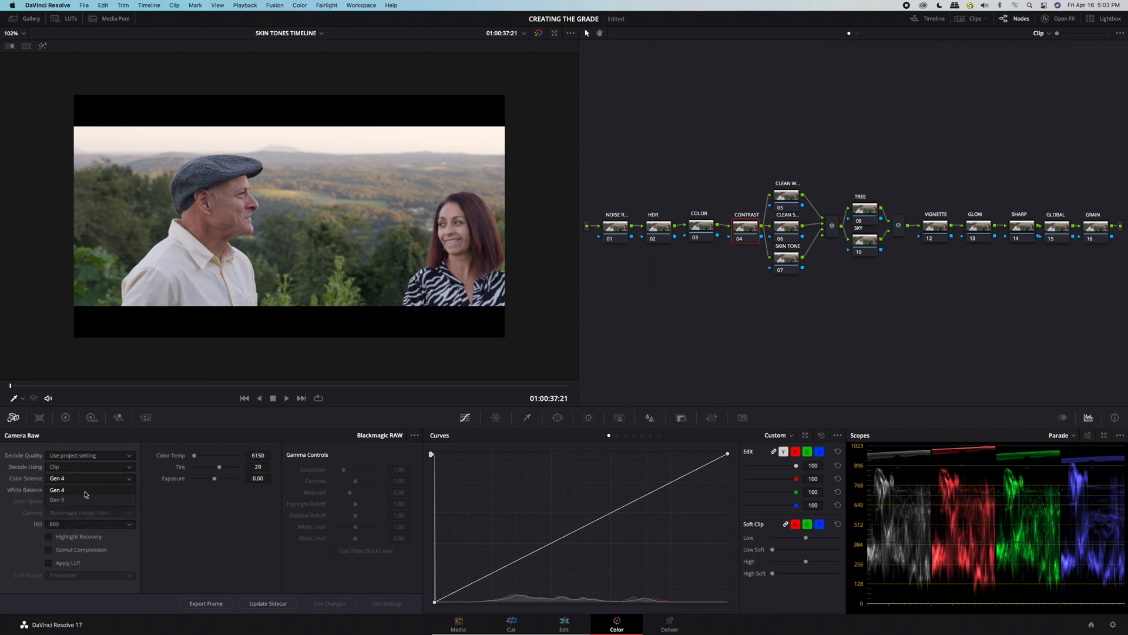
pyautogui.click(57, 500)
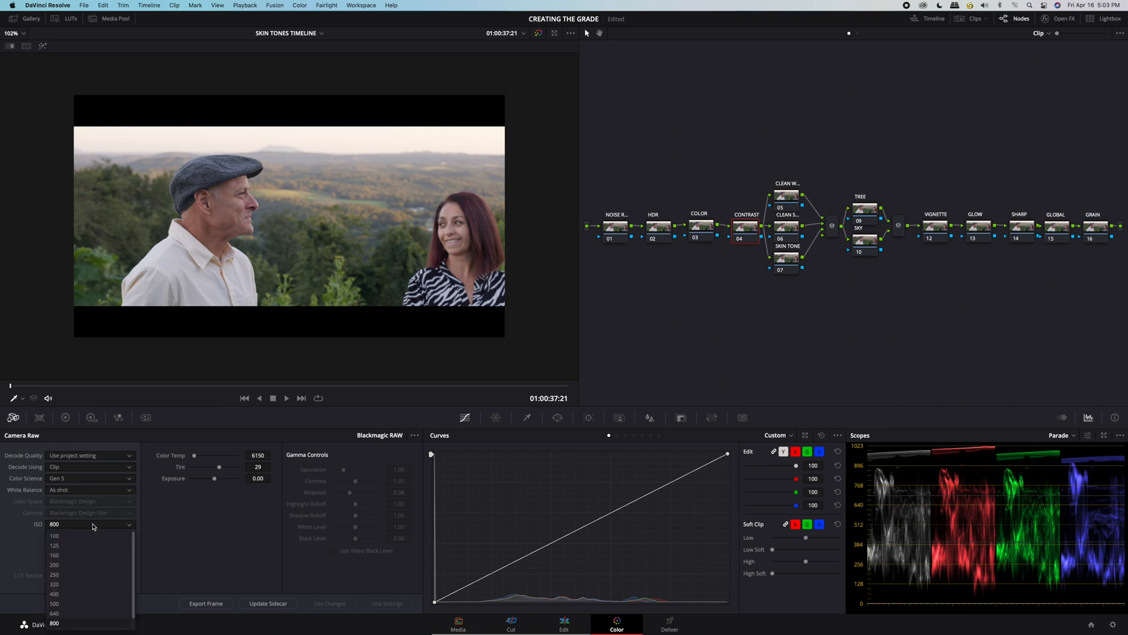
pyautogui.click(54, 594)
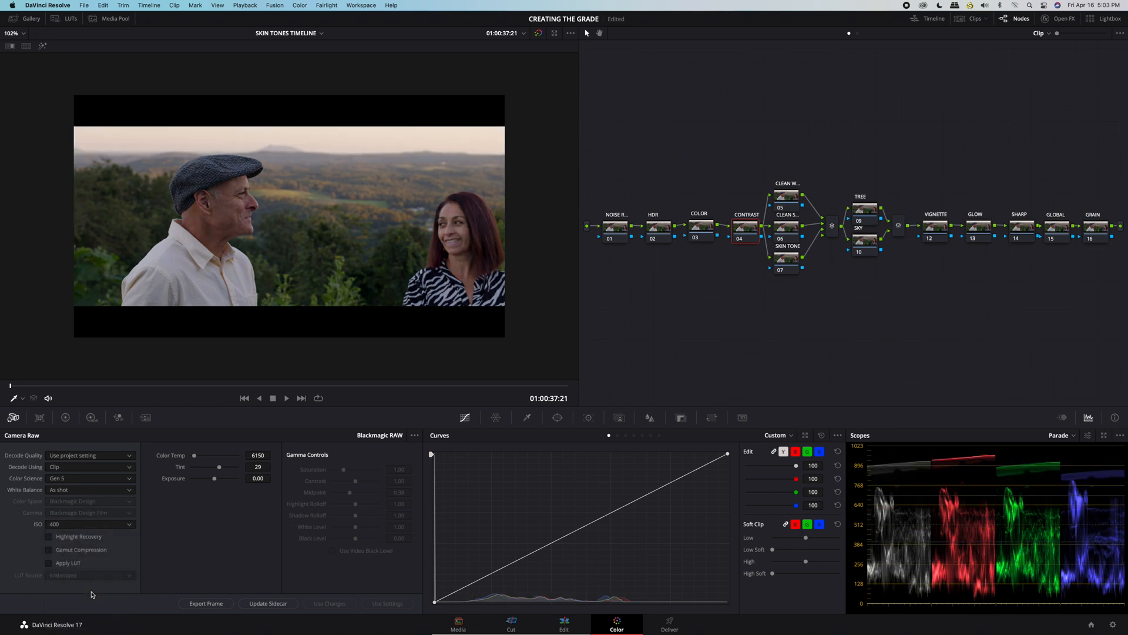
pyautogui.moveTo(70, 529)
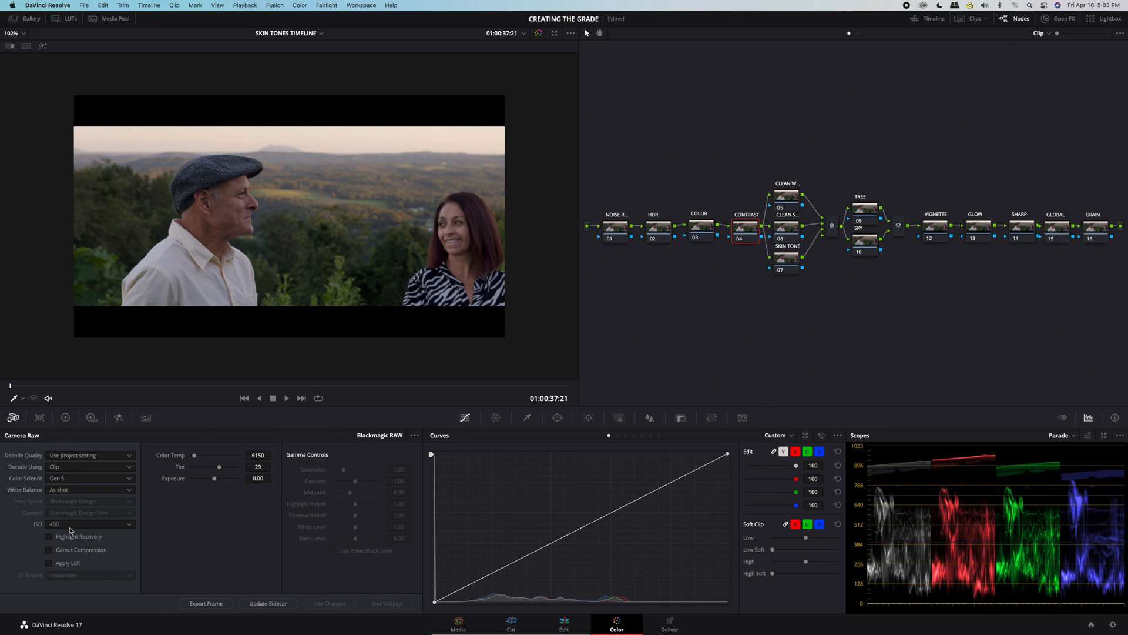
pyautogui.click(89, 524)
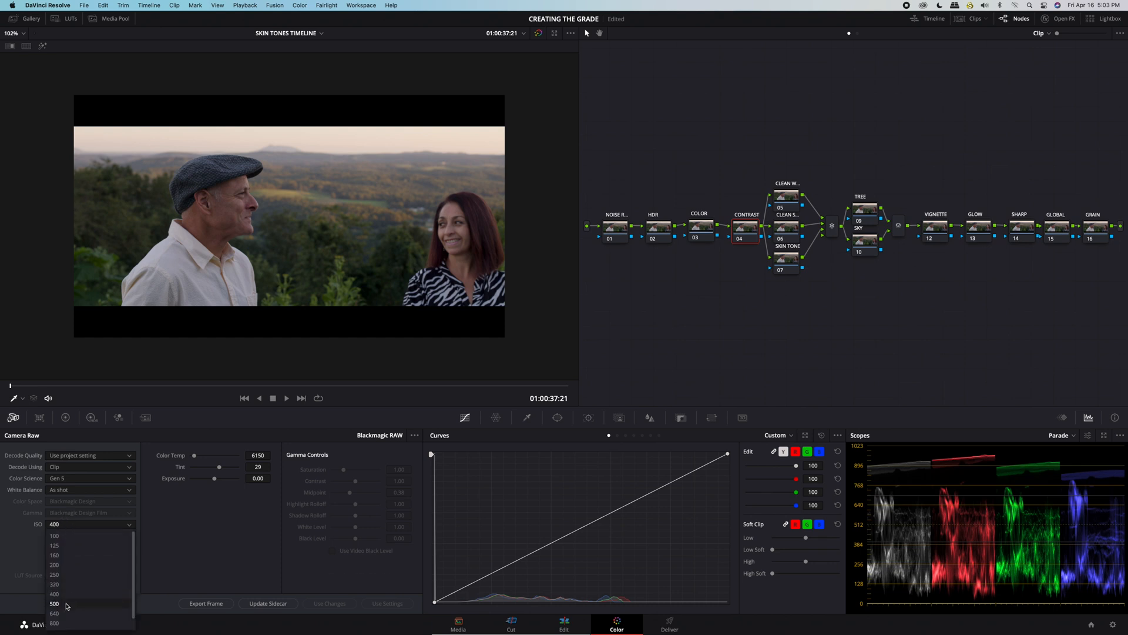
# Step: Set ISO 500, color temperature 7000 and tint 20, then show the LUT library
pyautogui.click(54, 603)
pyautogui.write('6700')
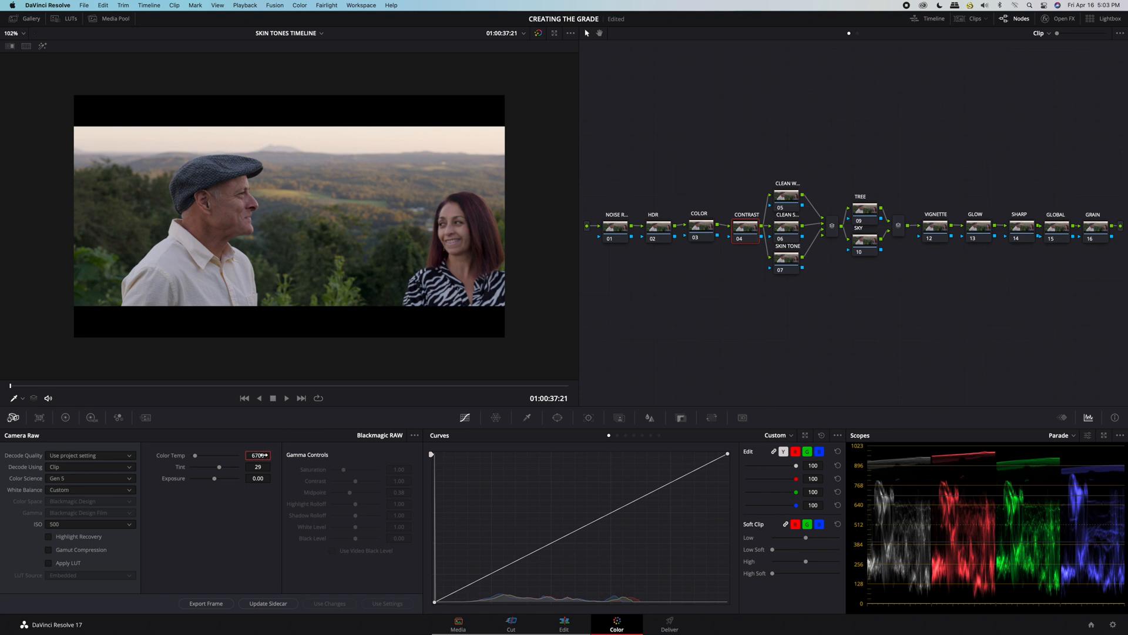
pyautogui.click(258, 466)
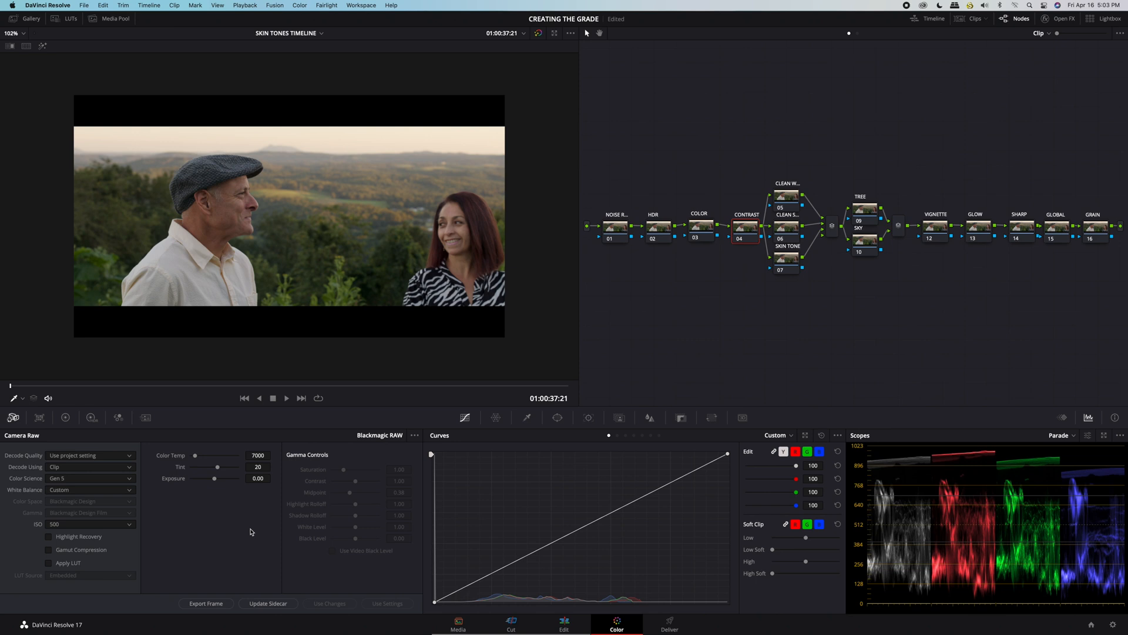
pyautogui.click(71, 19)
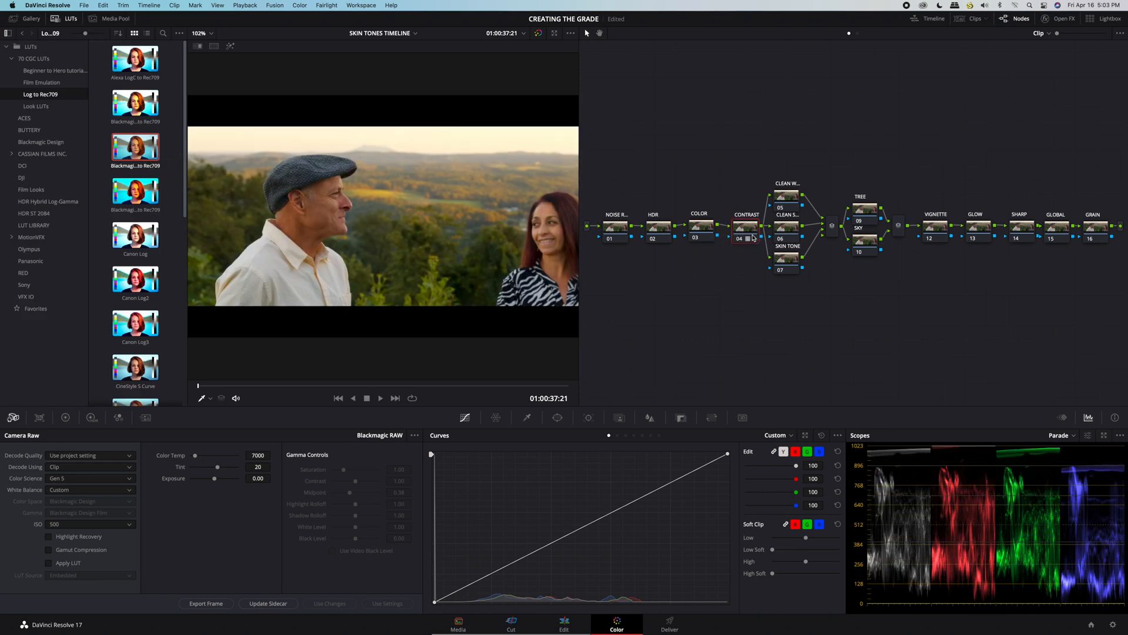